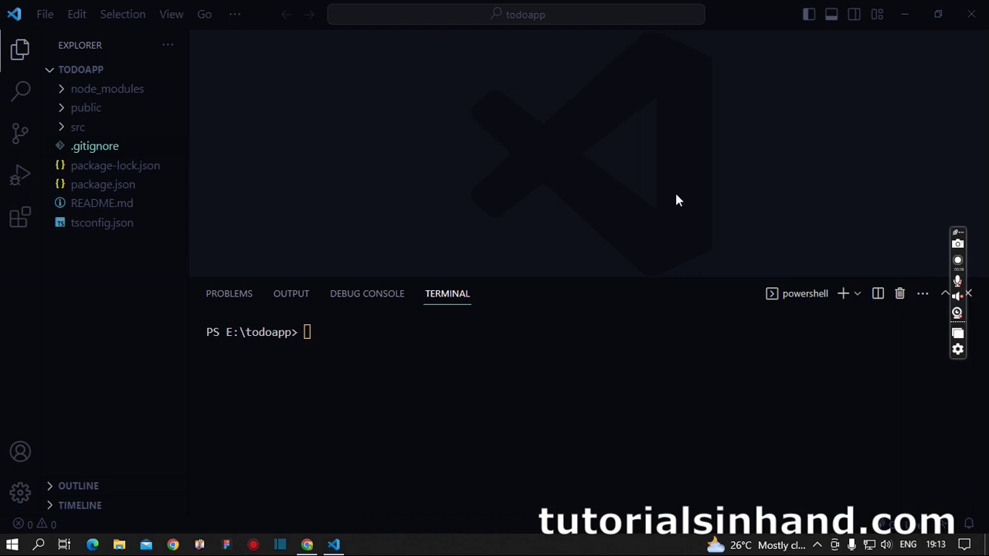
Expand src in the Explorer and show App.tsx's default starter component code
click(77, 127)
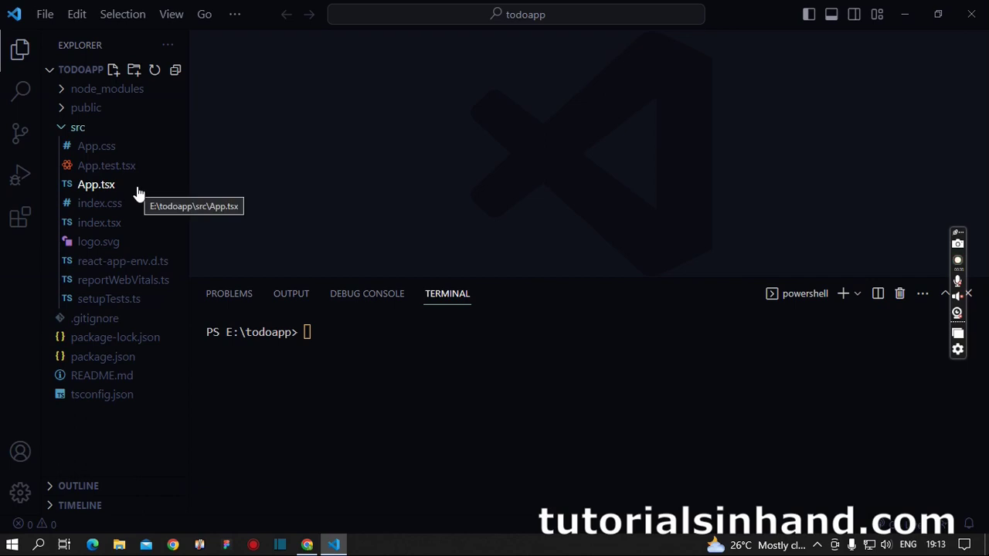
mouse_move(112, 222)
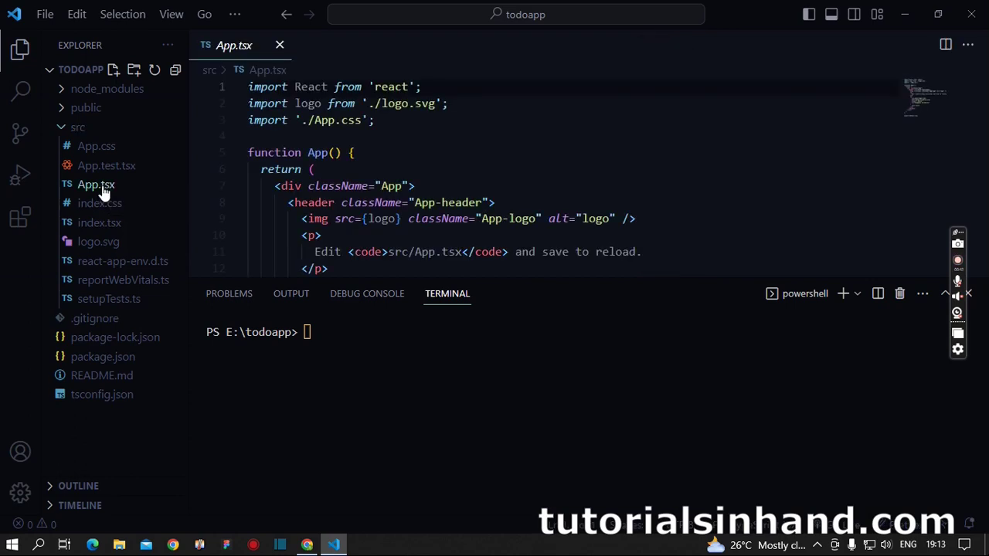
click(547, 201)
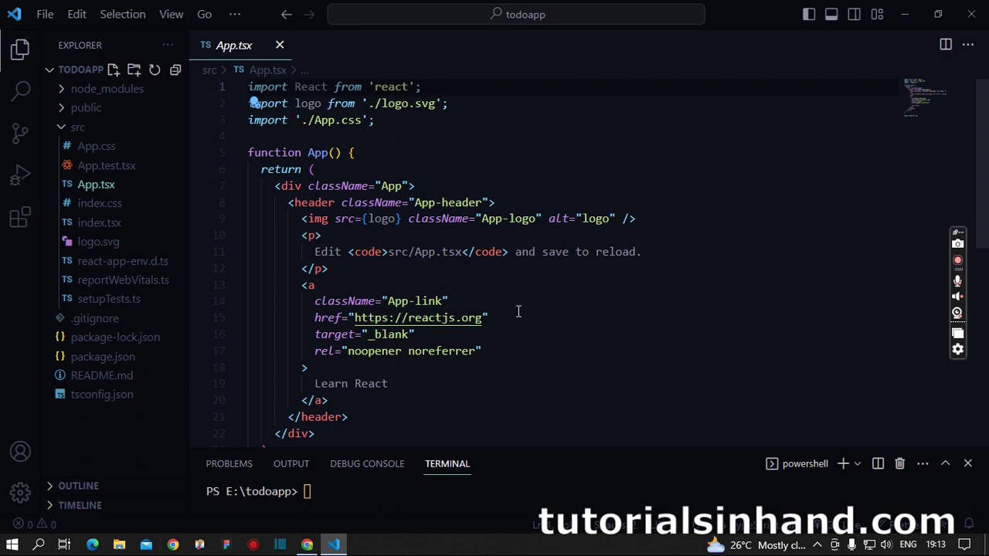
mouse_move(226, 259)
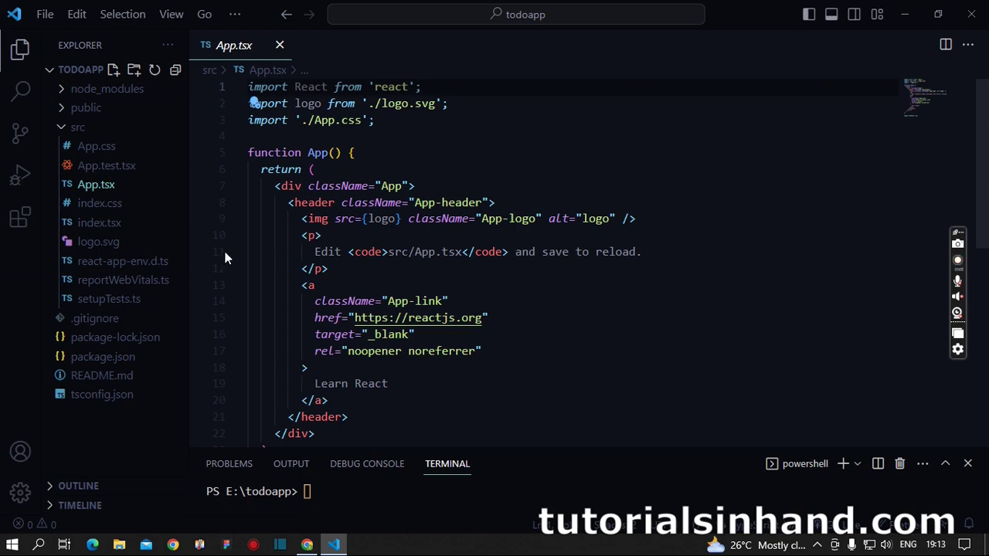
Show index.tsx's createRoot render setup, then the root div in public/index.html
click(99, 222)
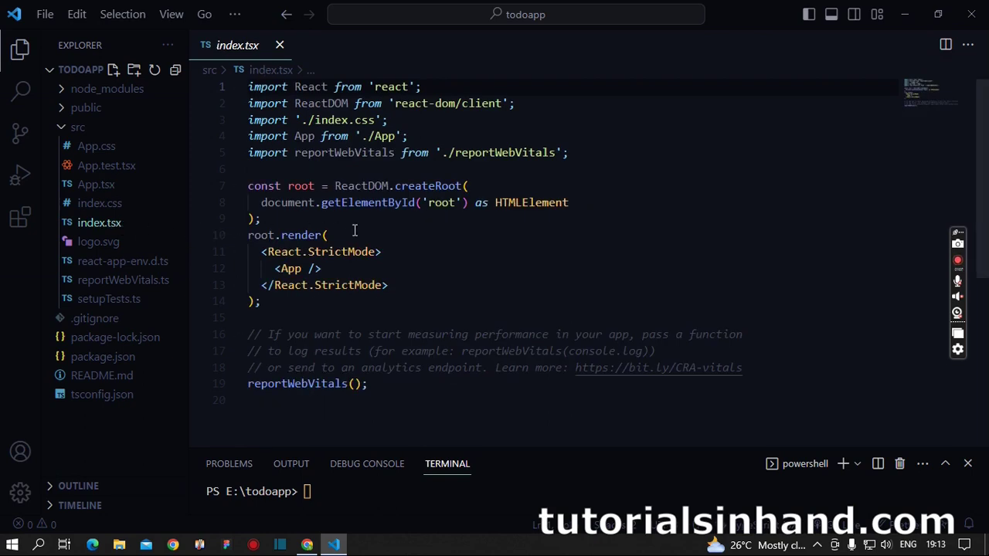
mouse_move(741, 232)
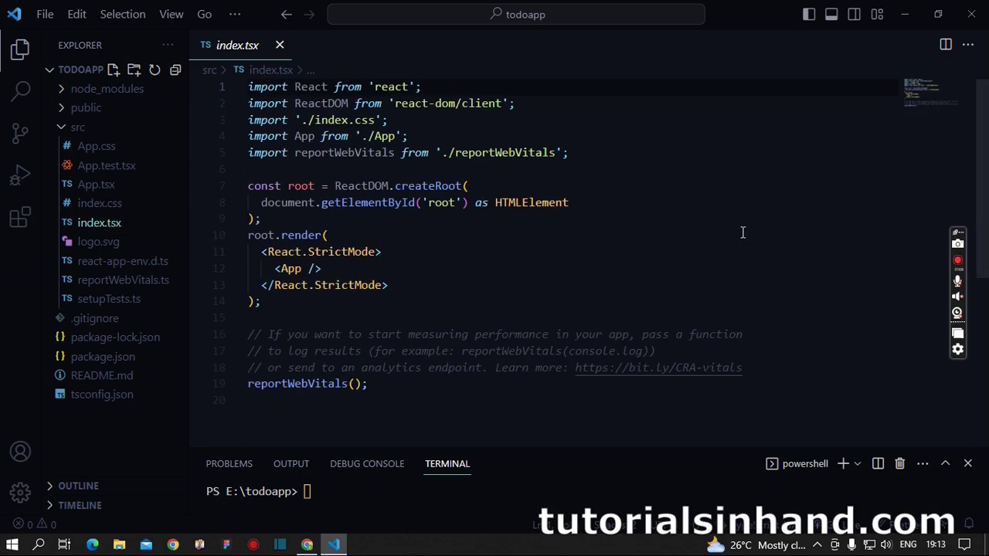
mouse_move(606, 227)
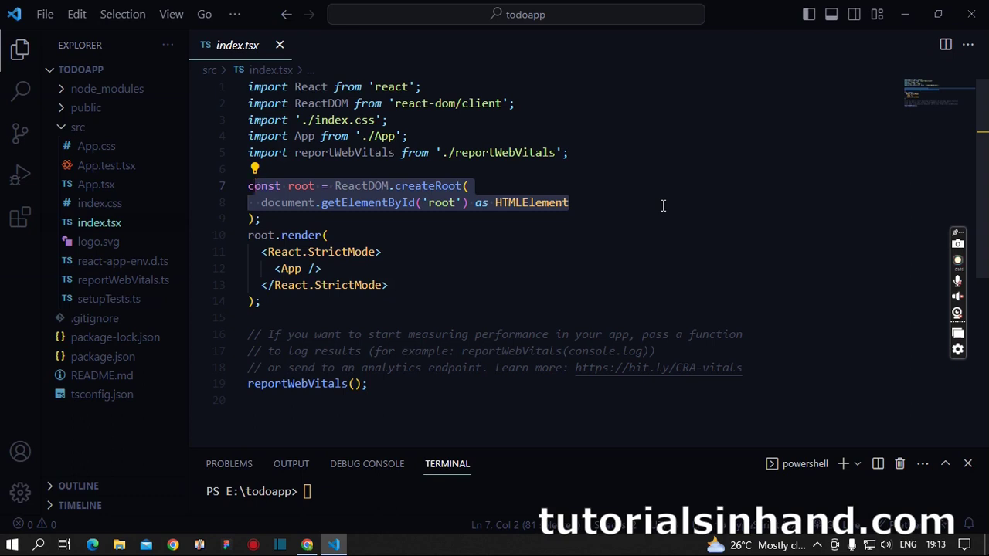
click(102, 145)
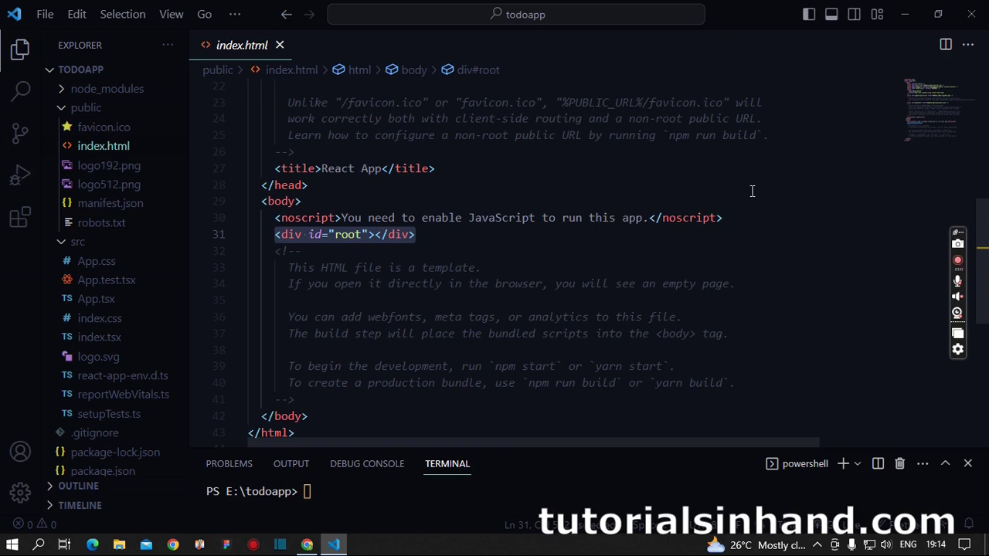
mouse_move(745, 192)
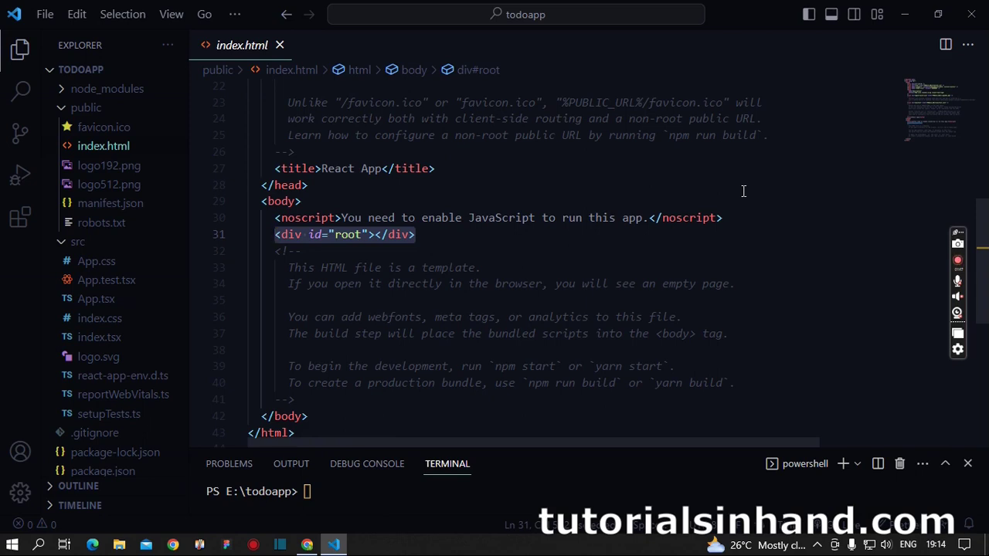
mouse_move(687, 153)
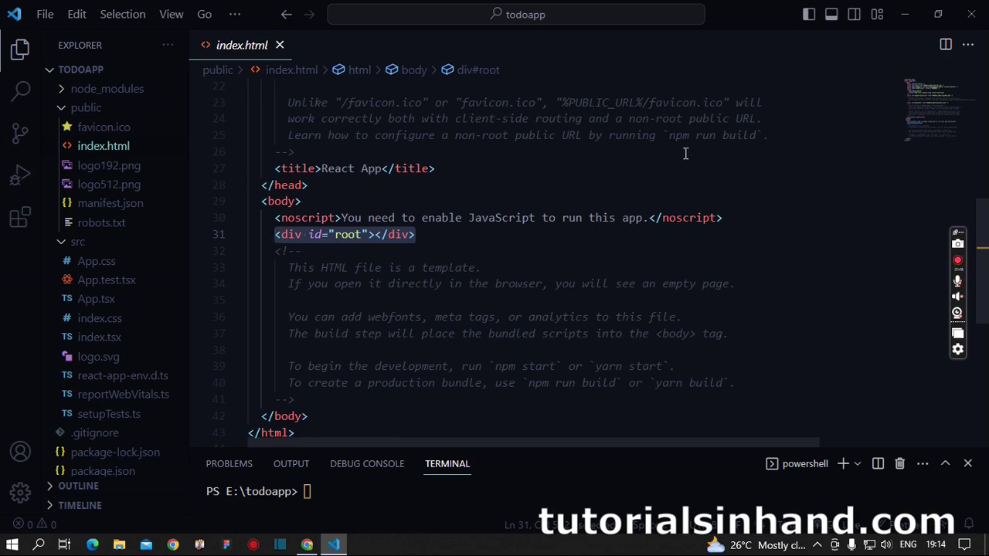
Close the editors, collapse public, and clear the default JSX from App.tsx's return
click(281, 43)
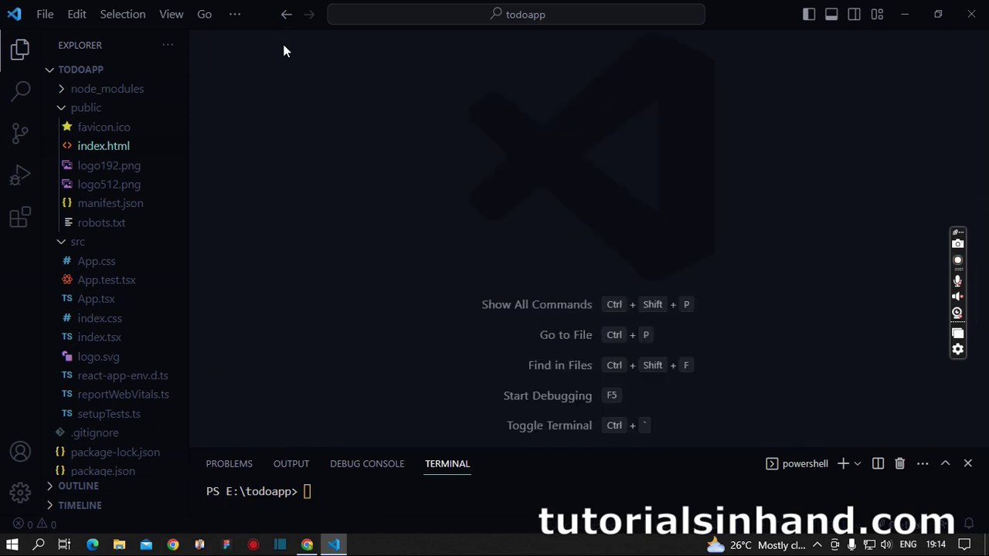
click(87, 108)
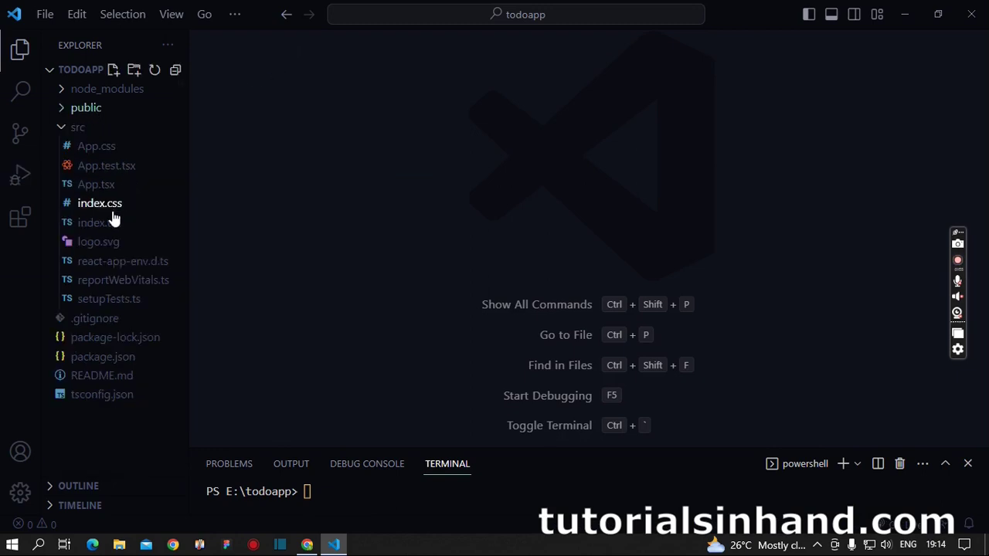
click(96, 184)
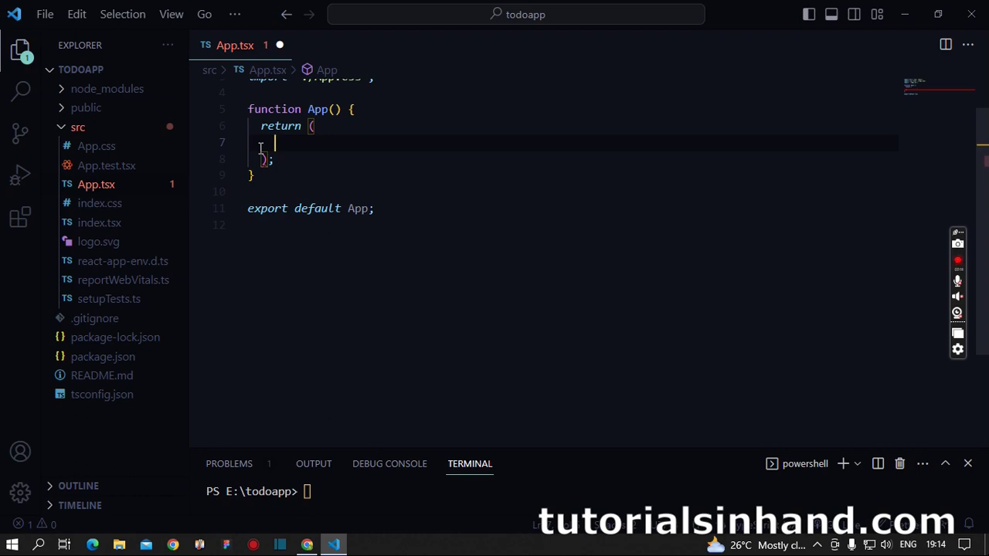
Expand the Emmet abbreviation .container-fluid into a div inside the return block
text(.contai)
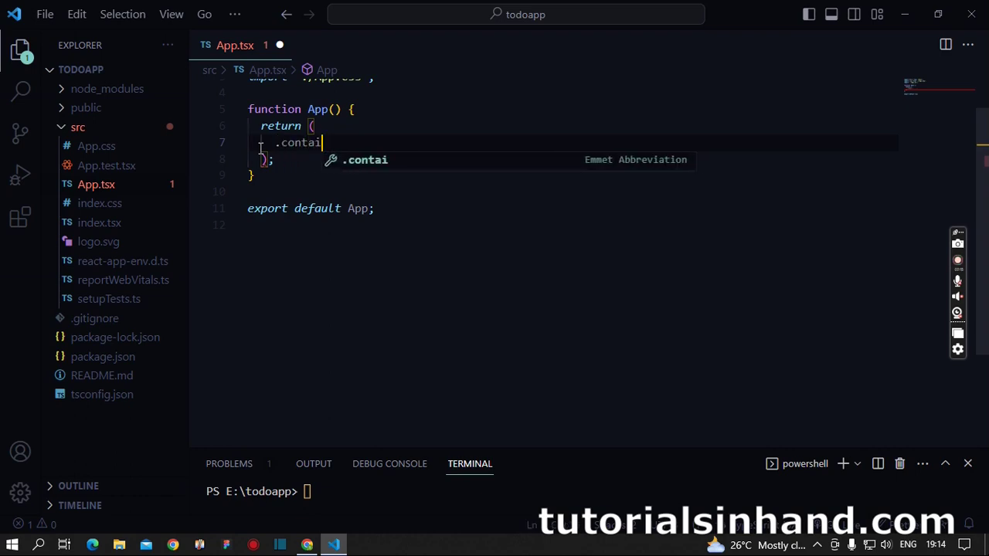
text(ner-fluid)
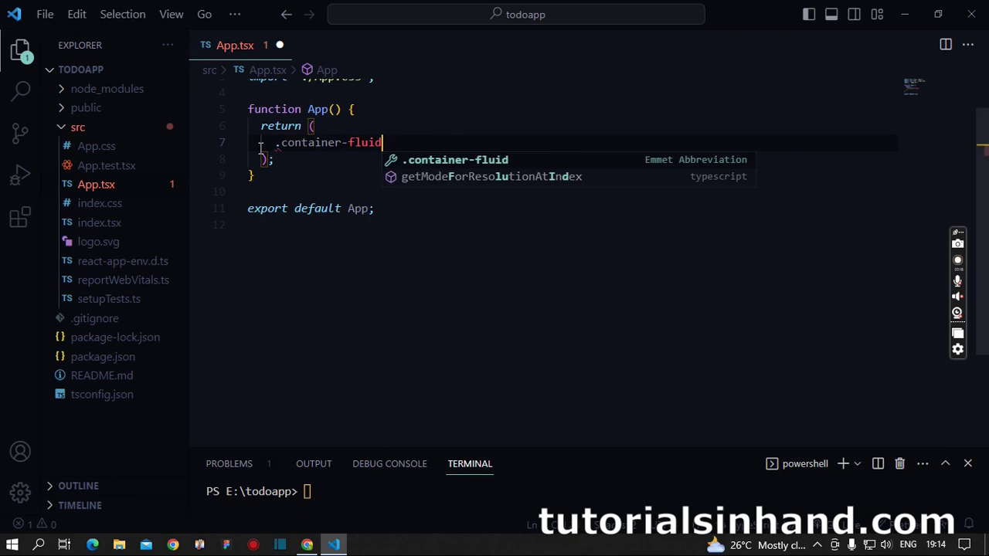
key(Tab)
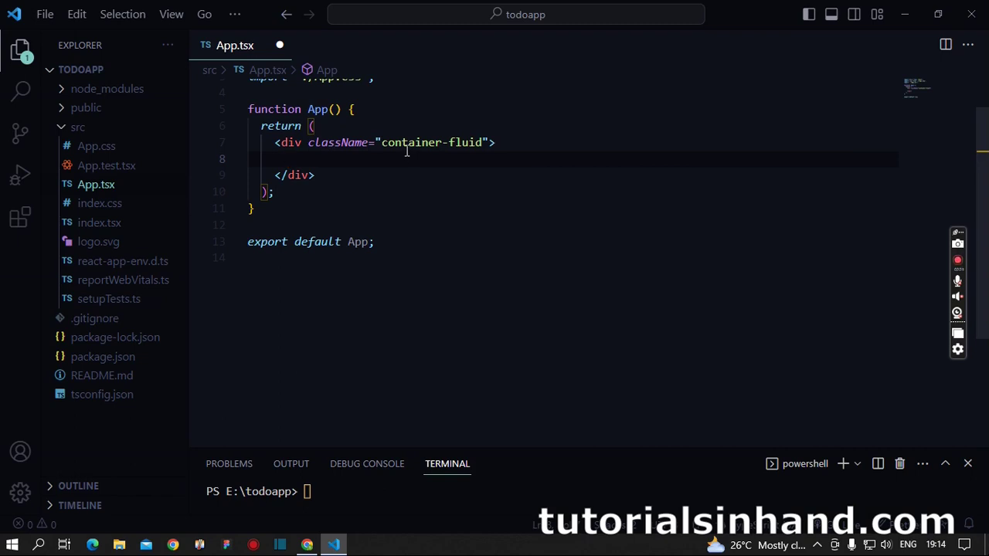
Add an h1 reading 'Hello World from TutorialsinHand!' inside the container-fluid div
text(<h1></h1>)
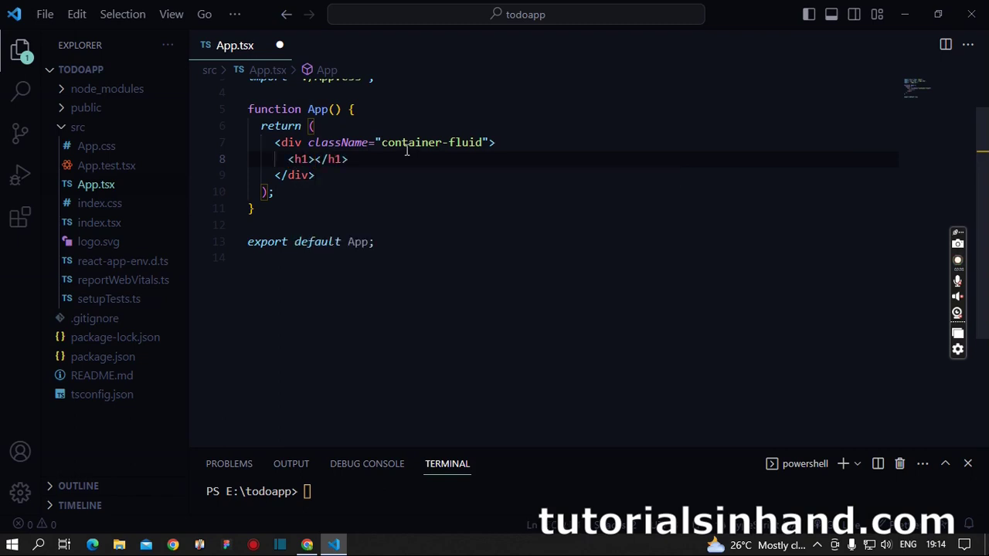
text(Hello World from T)
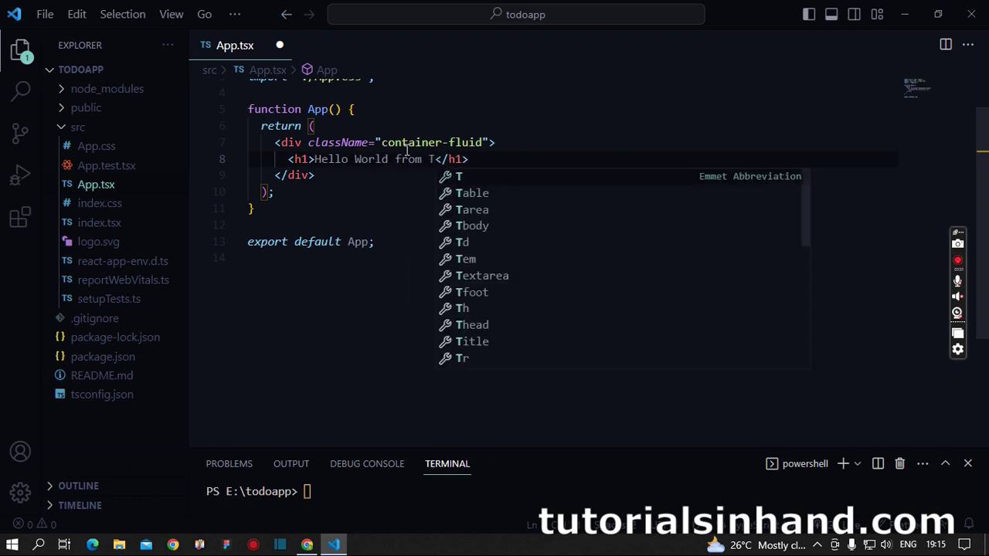
text(utorials)
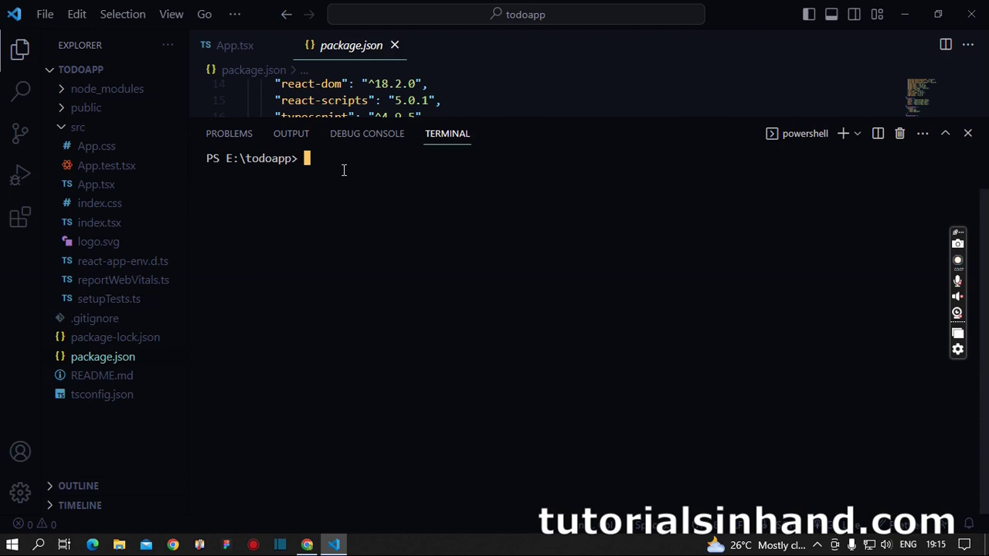
Run npm start in the terminal to launch the dev server at localhost:3000
text(np)
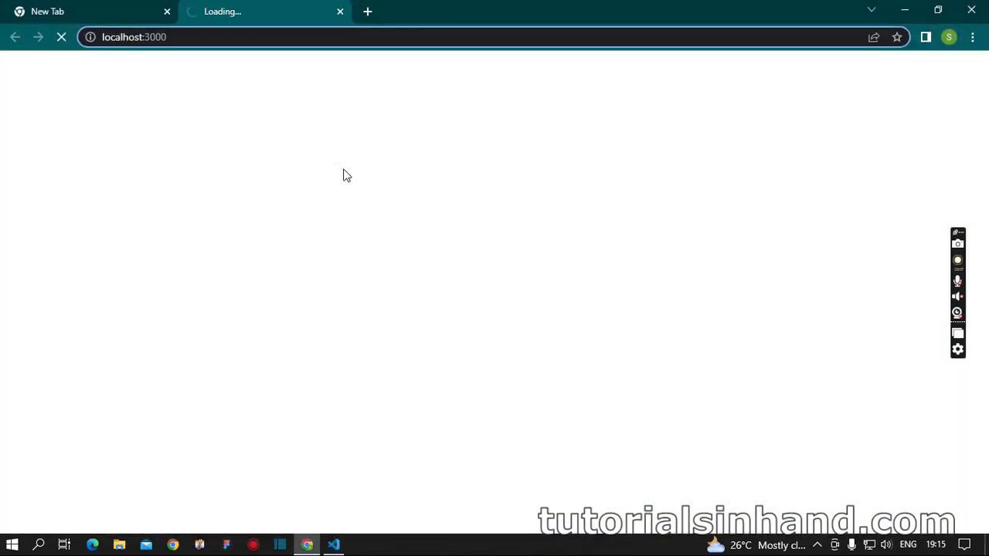
Reload localhost:3000 to show the 'Hello World from TutorialsinHand!' heading
click(958, 260)
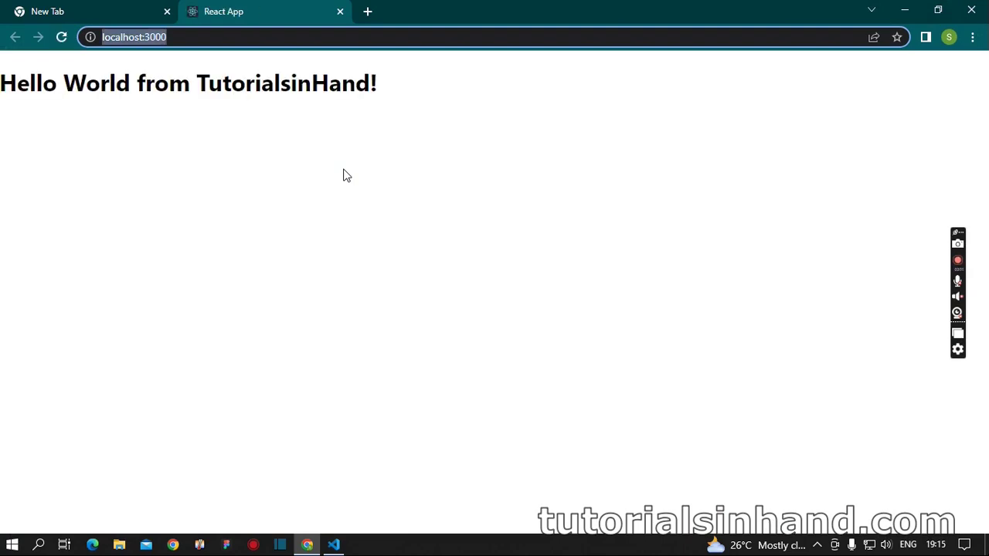
mouse_move(331, 146)
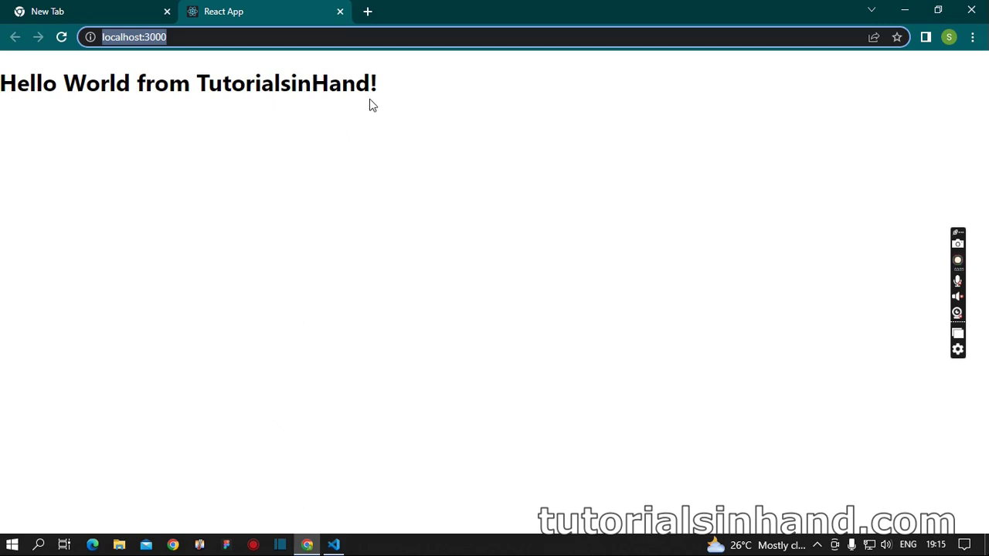
click(958, 260)
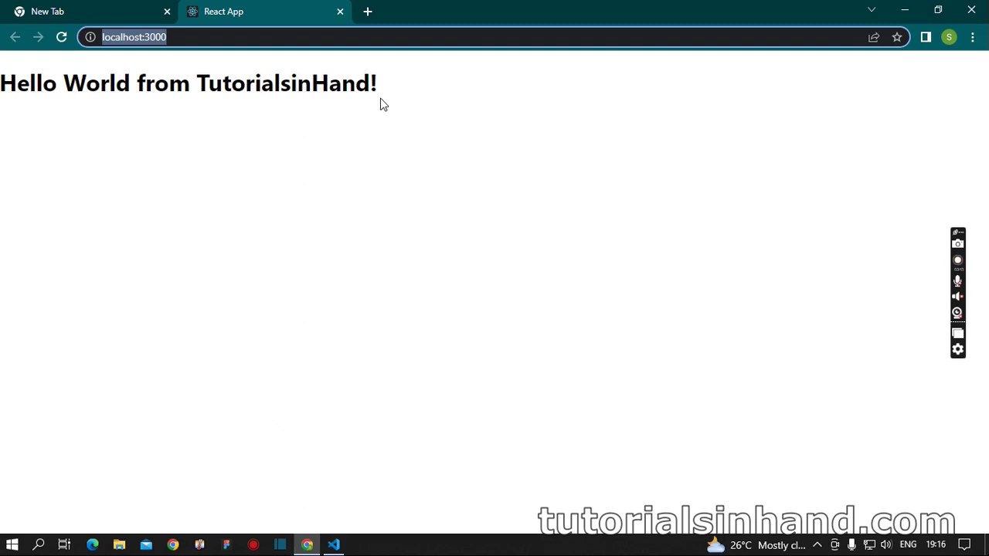
click(958, 260)
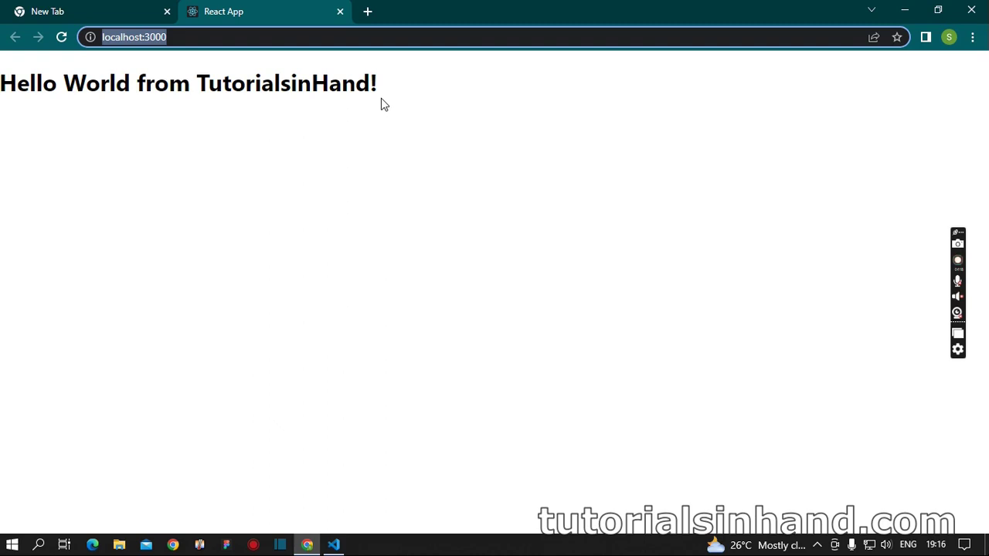
click(958, 265)
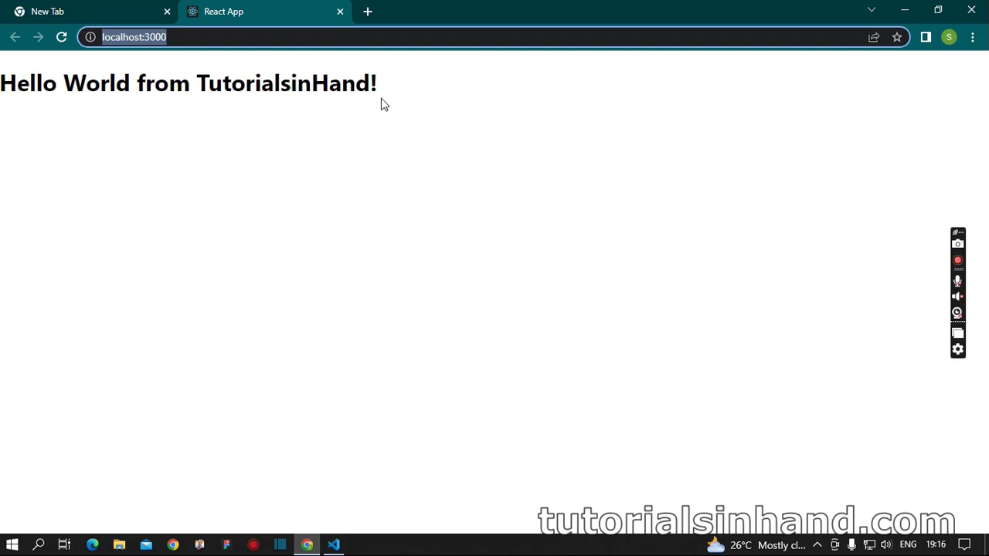